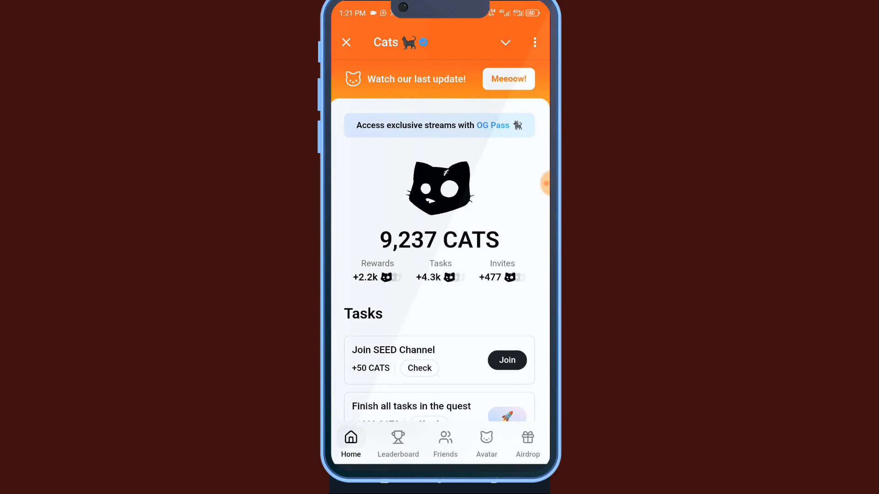
Open the Cats Airdrop tab showing the final drop total with exchange and wallet options
click(528, 442)
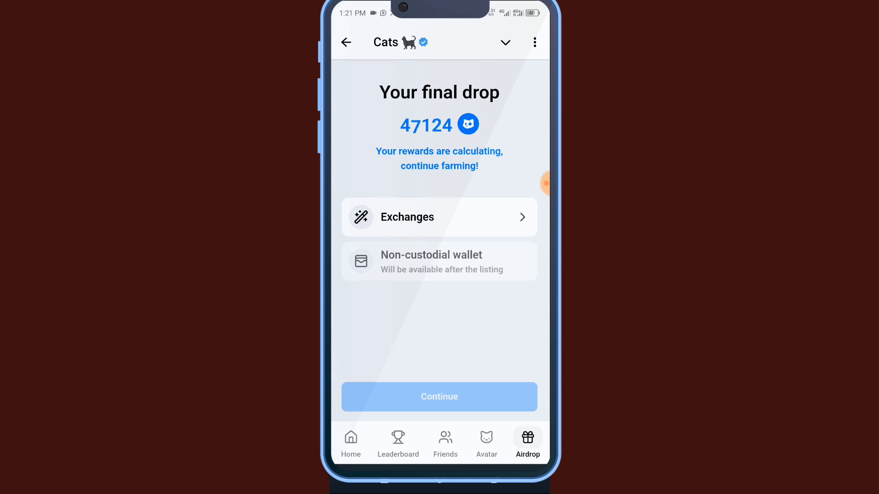
Choose Exchanges as the withdrawal method and continue to the Withdraw CATS list
click(439, 217)
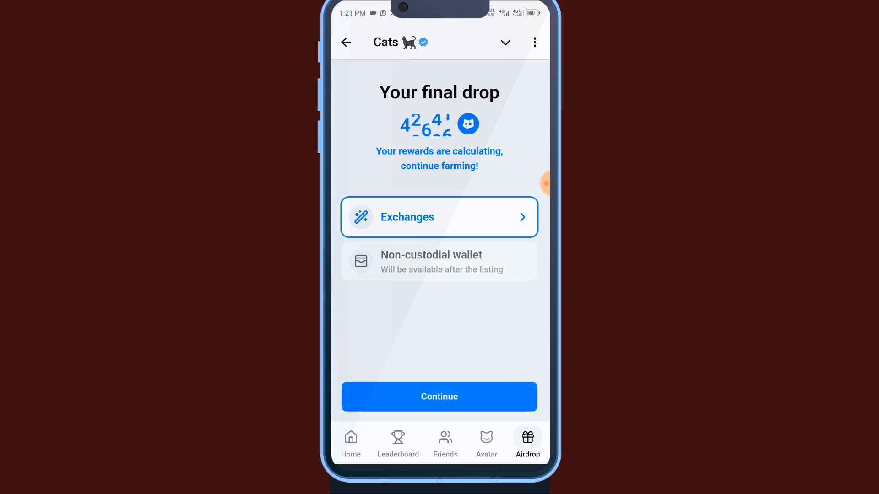
click(439, 217)
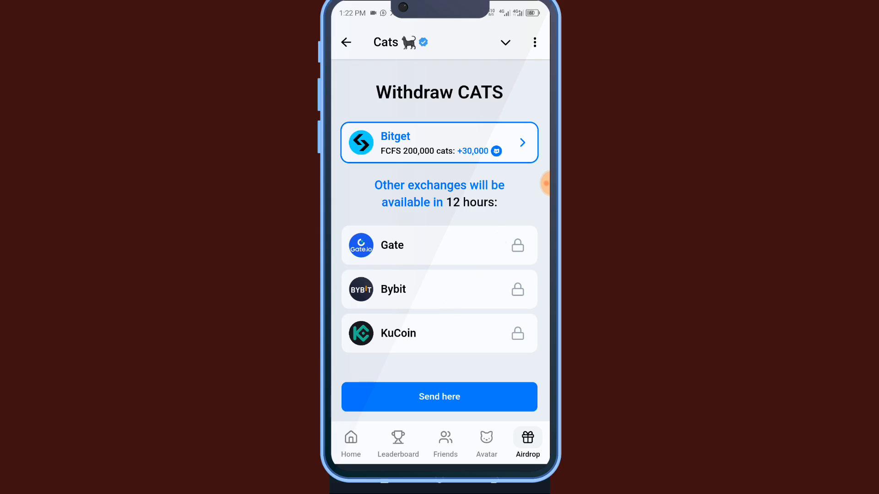
Select Bitget and confirm an existing Bitget account with 'Meow, I have it!'
click(440, 397)
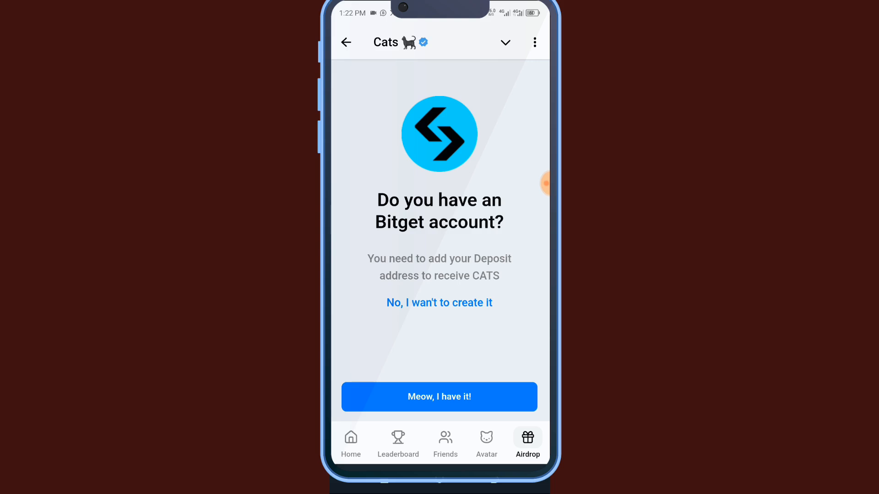
click(452, 403)
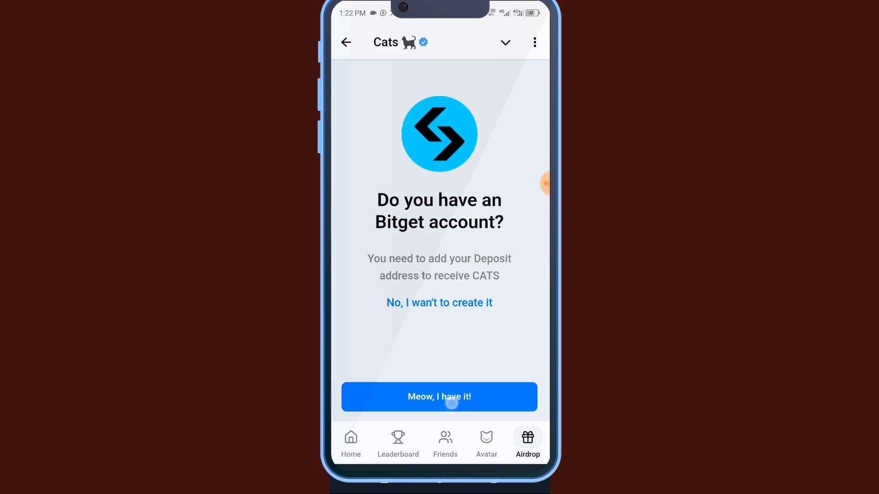
click(439, 397)
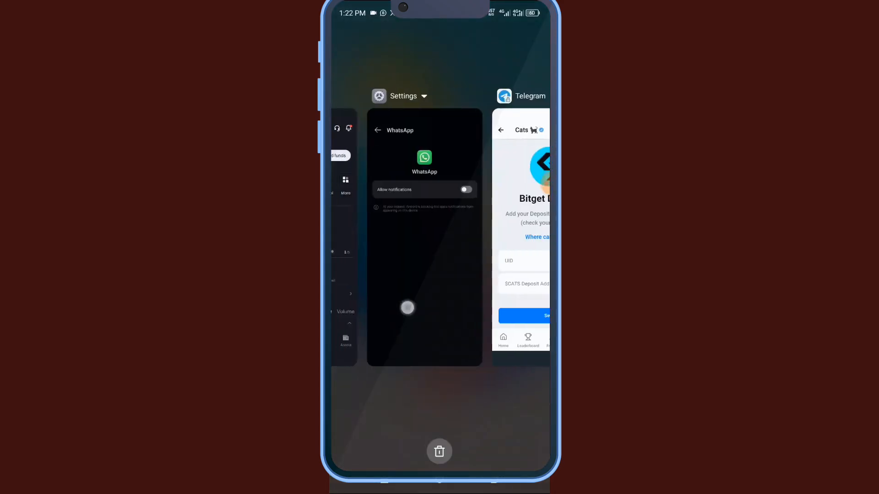
Switch to Bitget, check Assets, and start a CATS deposit via Add funds from Home
click(519, 235)
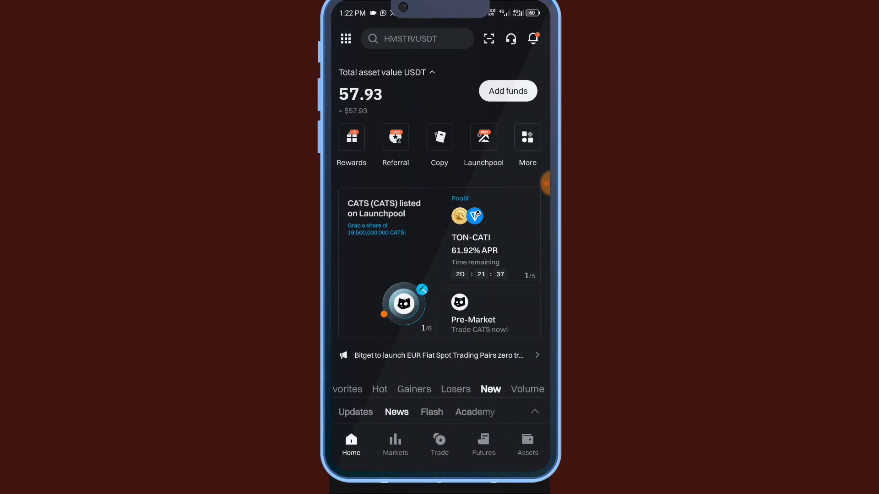
click(527, 445)
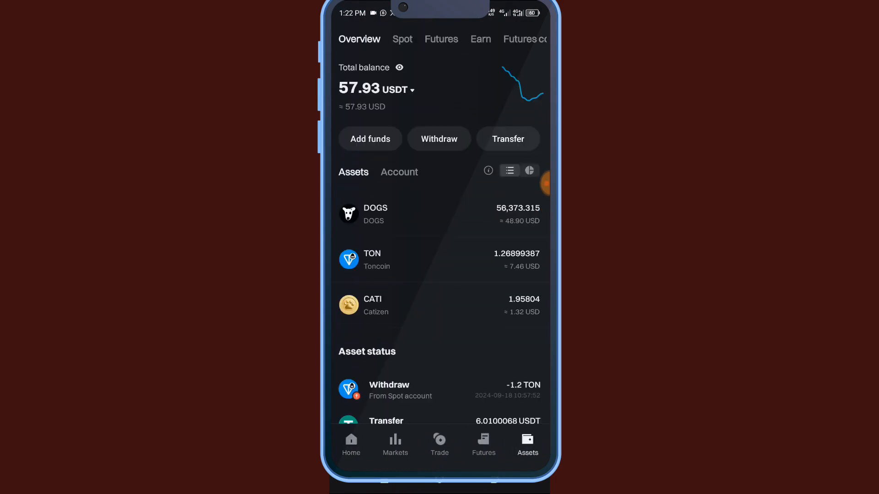
click(351, 444)
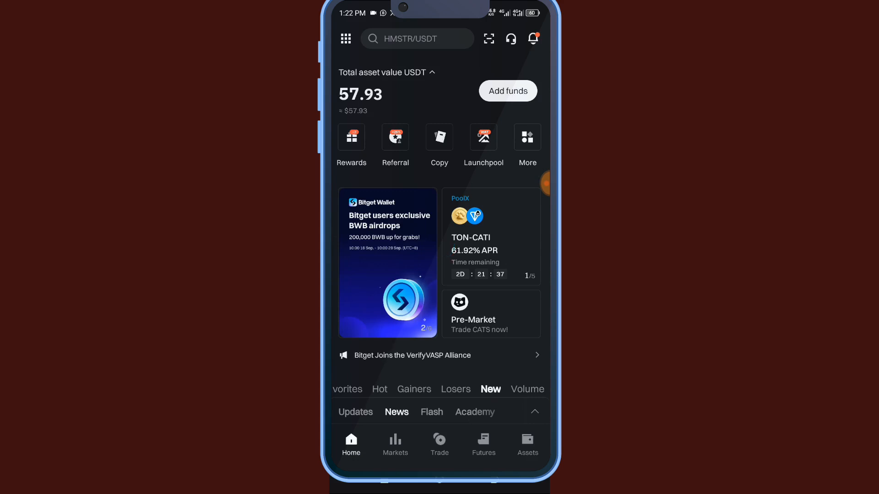
click(506, 91)
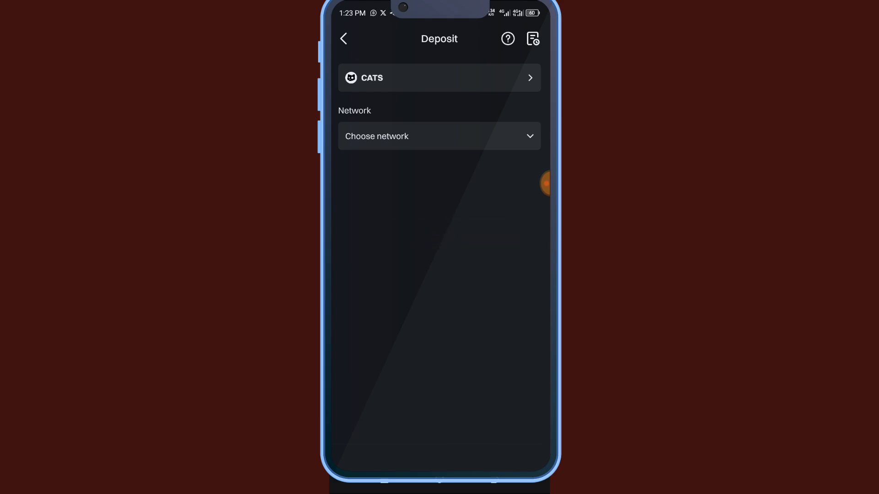
Set the CATS deposit network to TON (TONCOIN) and copy the deposit address
click(439, 136)
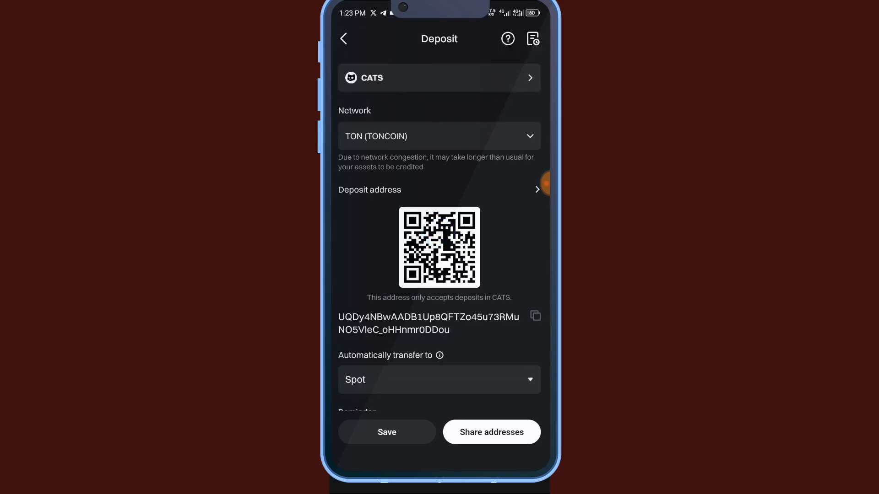
scroll(up, 3)
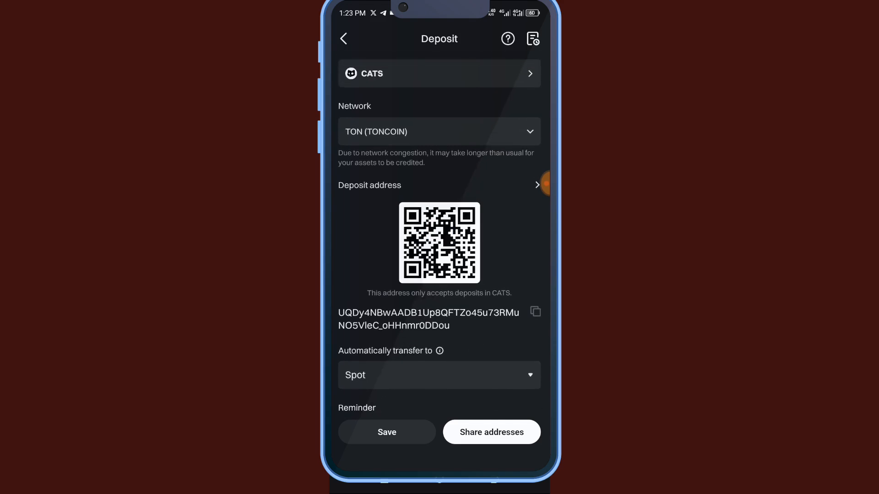
click(535, 311)
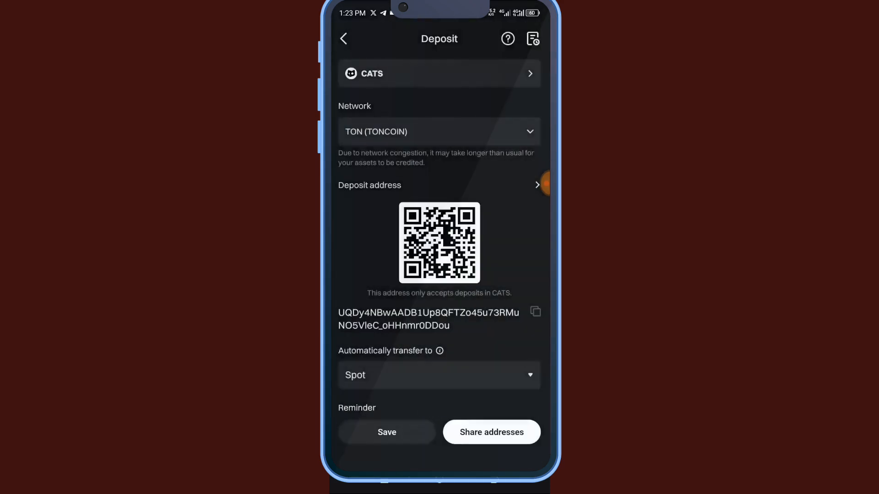
click(390, 140)
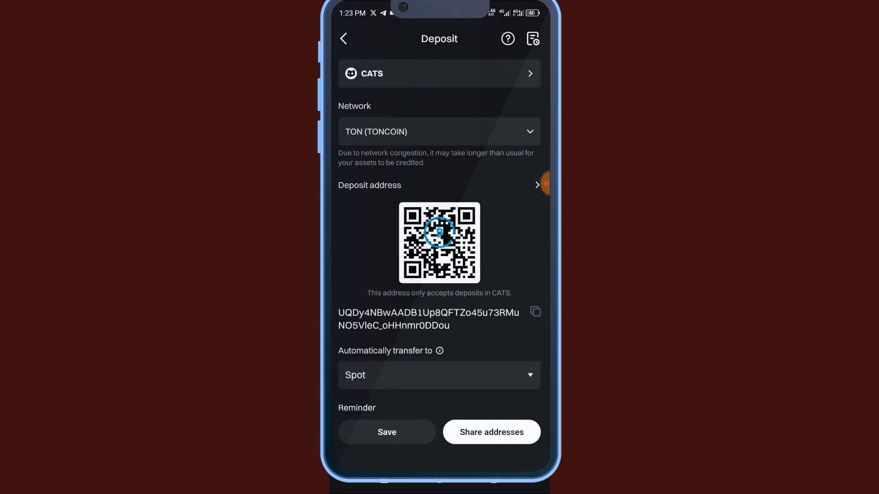
click(439, 131)
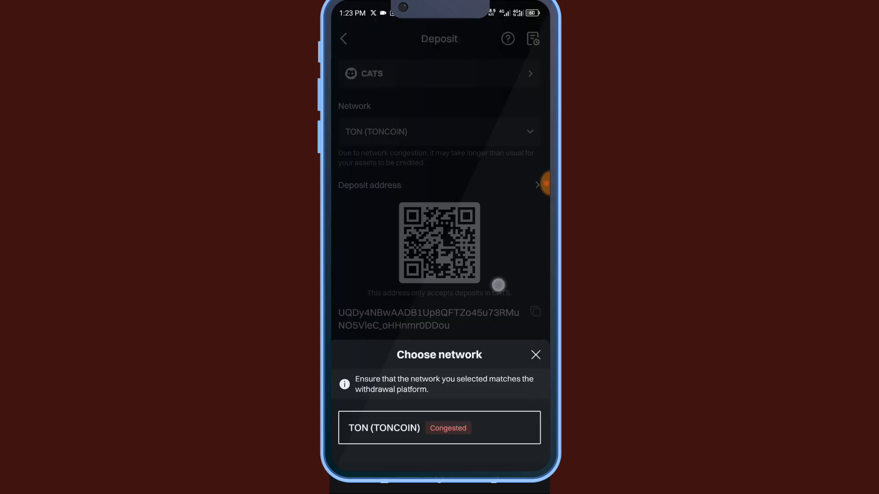
click(535, 355)
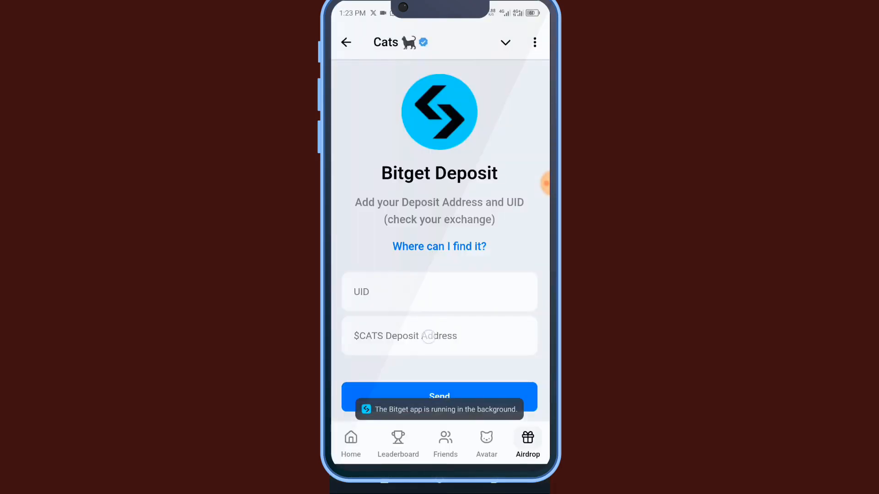
Paste the CATS deposit address into the Cats form and copy the Bitget profile UID
click(439, 335)
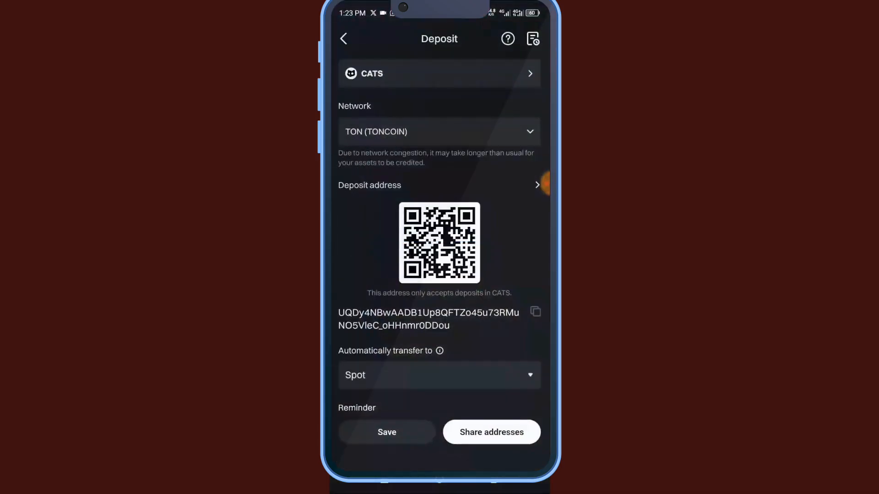
click(343, 39)
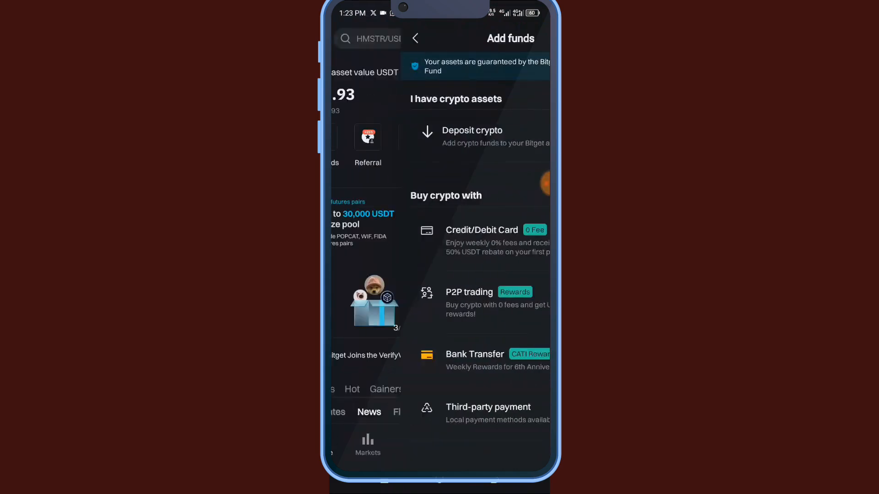
click(416, 38)
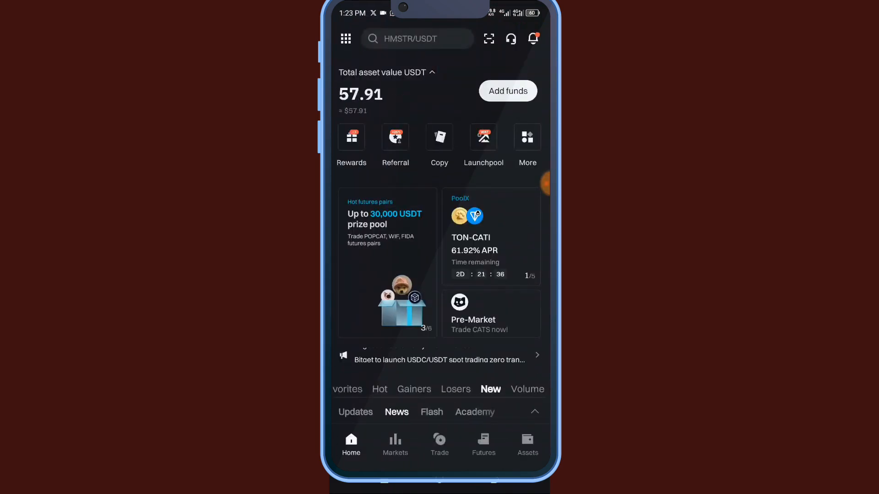
click(346, 39)
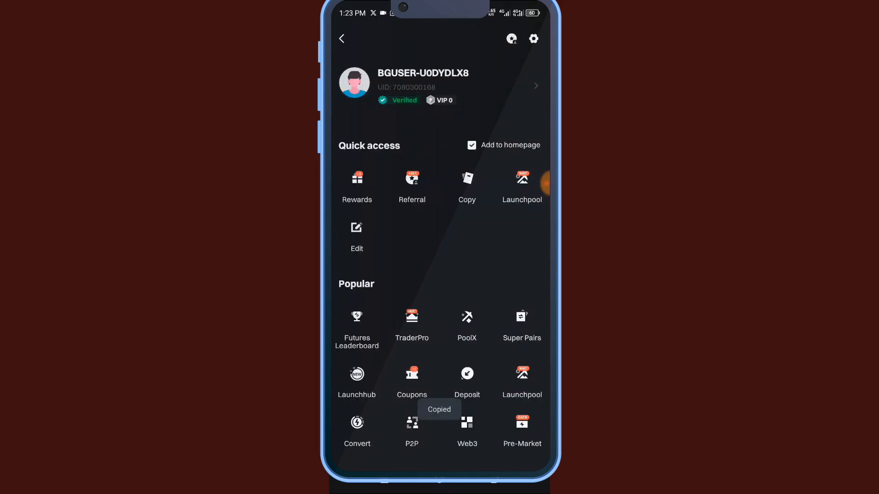
key(recent_apps)
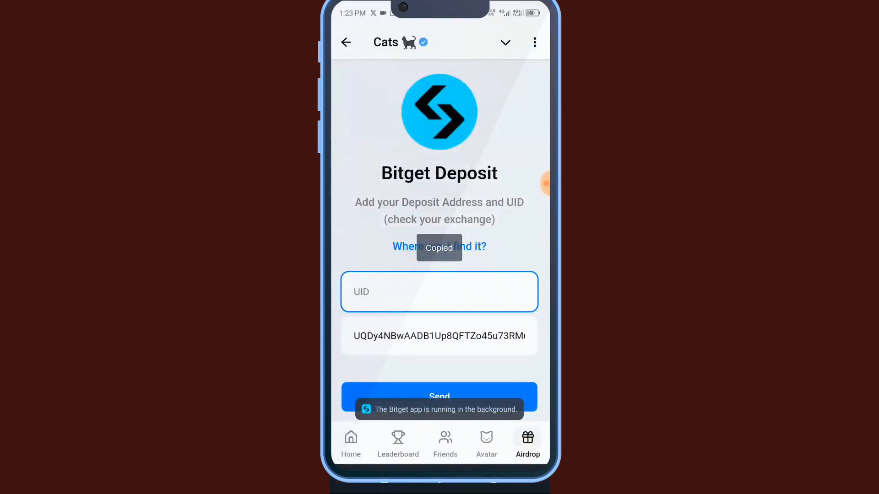
Paste the Bitget UID into its field and submit it with the deposit address
click(439, 292)
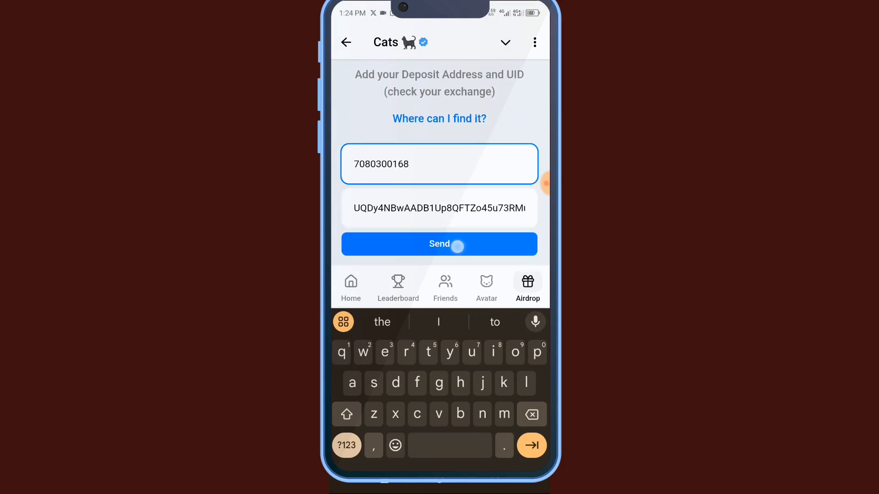
click(439, 244)
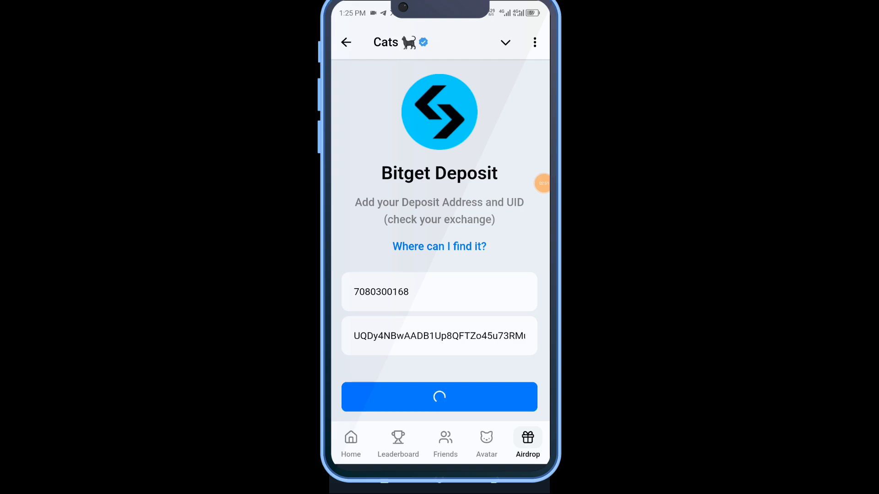
click(439, 397)
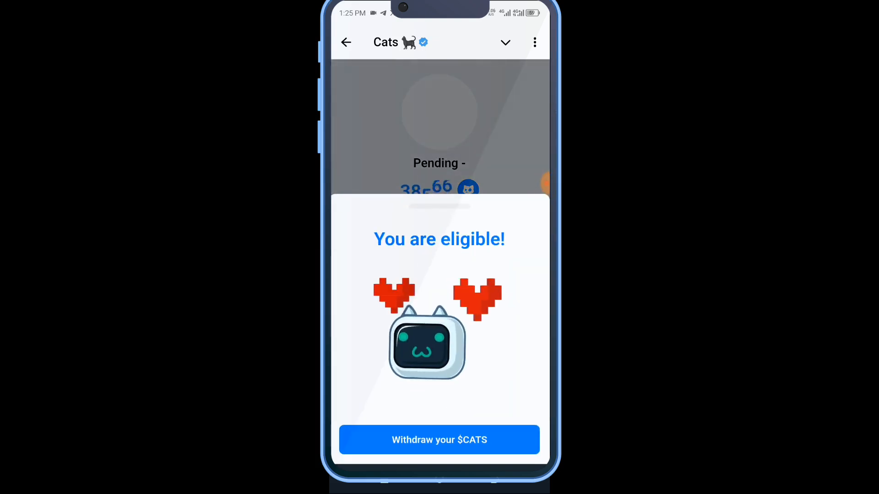
Dismiss the 'You are eligible!' sheet to reveal the Pending - Bitget withdrawal page
click(439, 440)
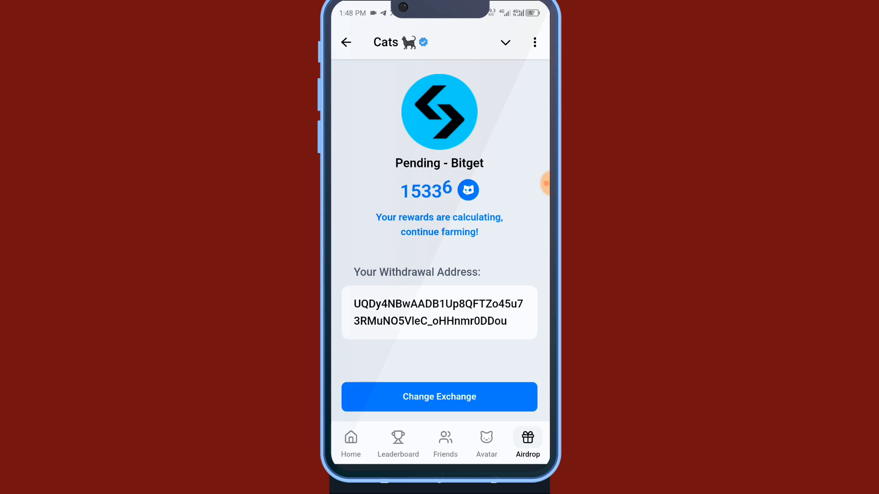
click(350, 442)
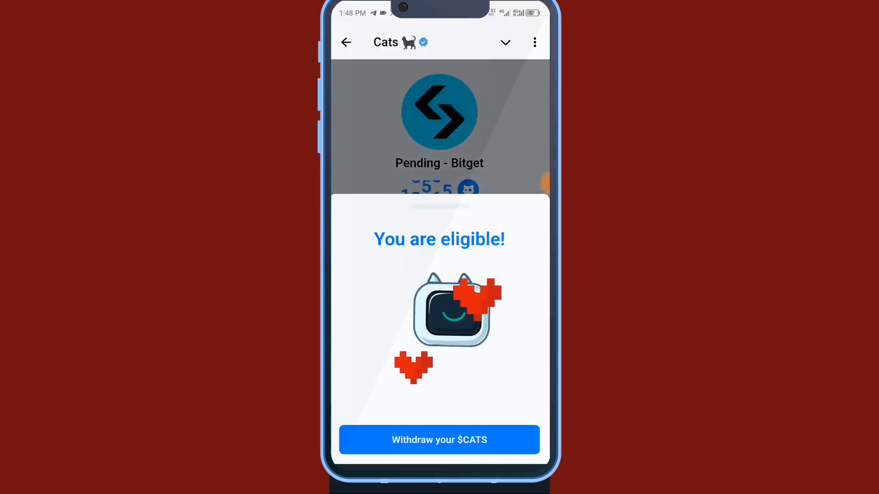
click(439, 439)
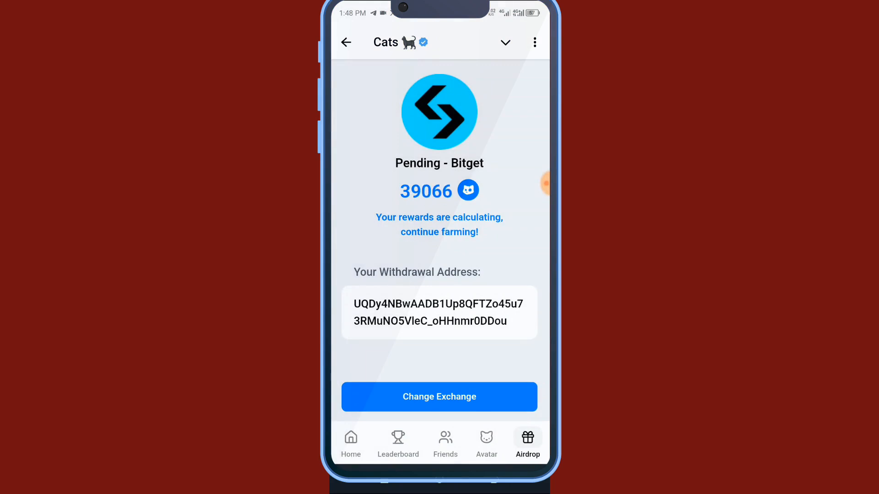